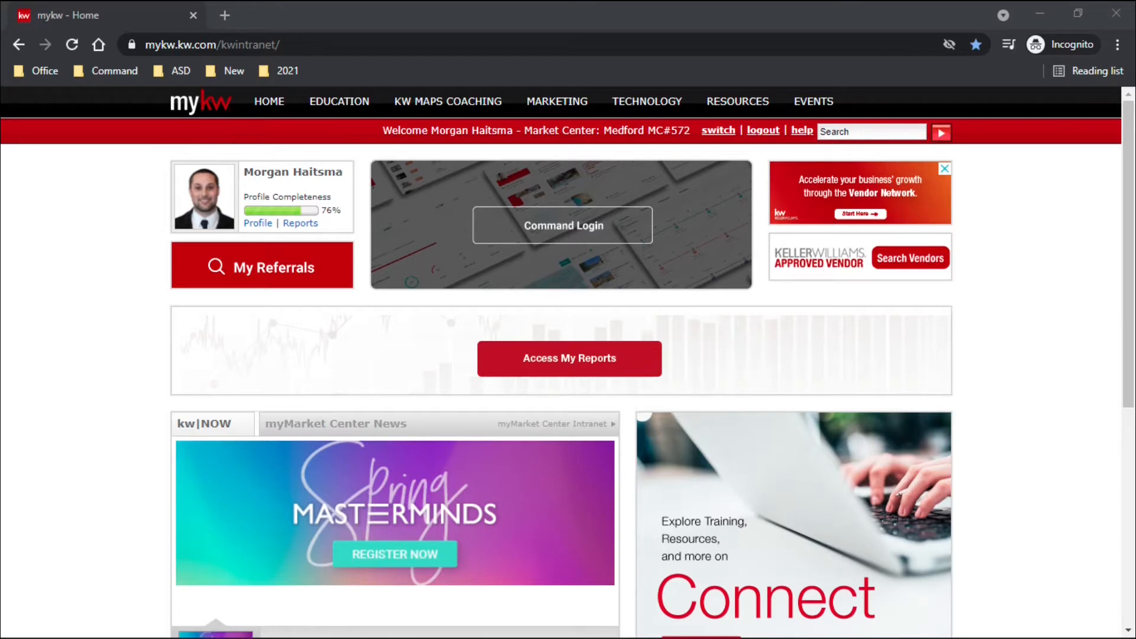
Step: Launch KWLS from the MyKW TECHNOLOGY menu into its own dashboard window
double_click(172, 45)
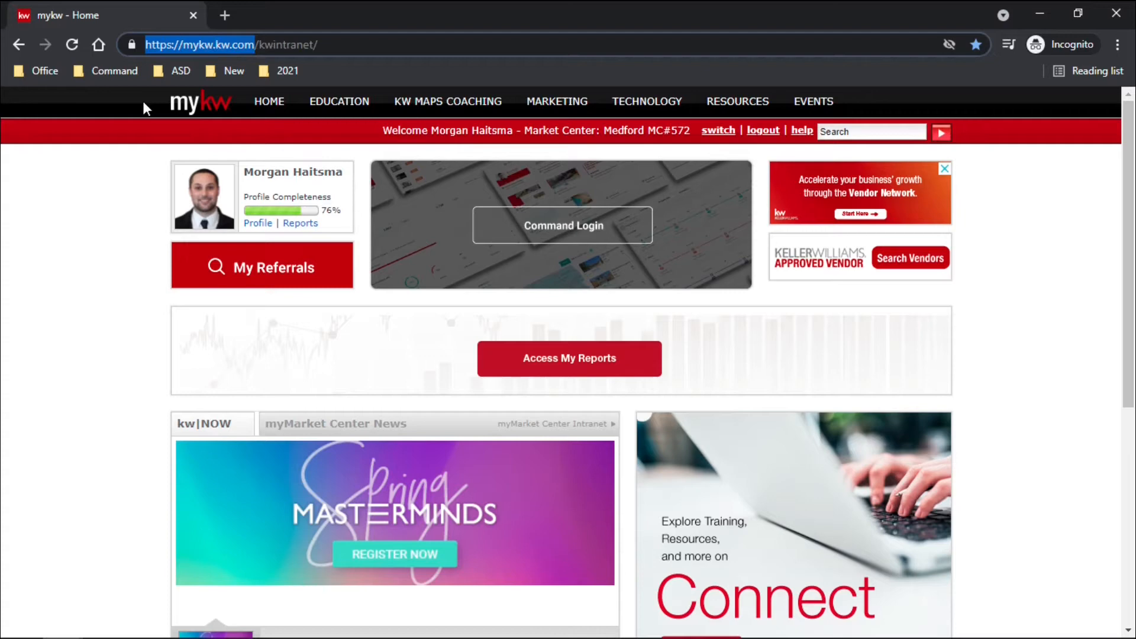
left_click(646, 101)
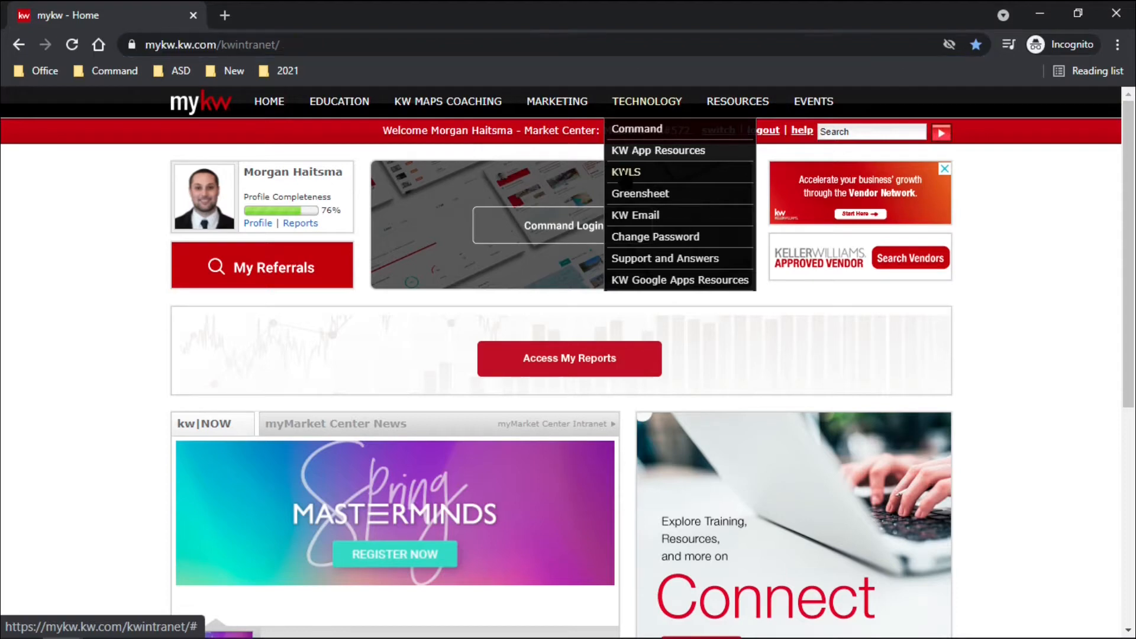
left_click(627, 172)
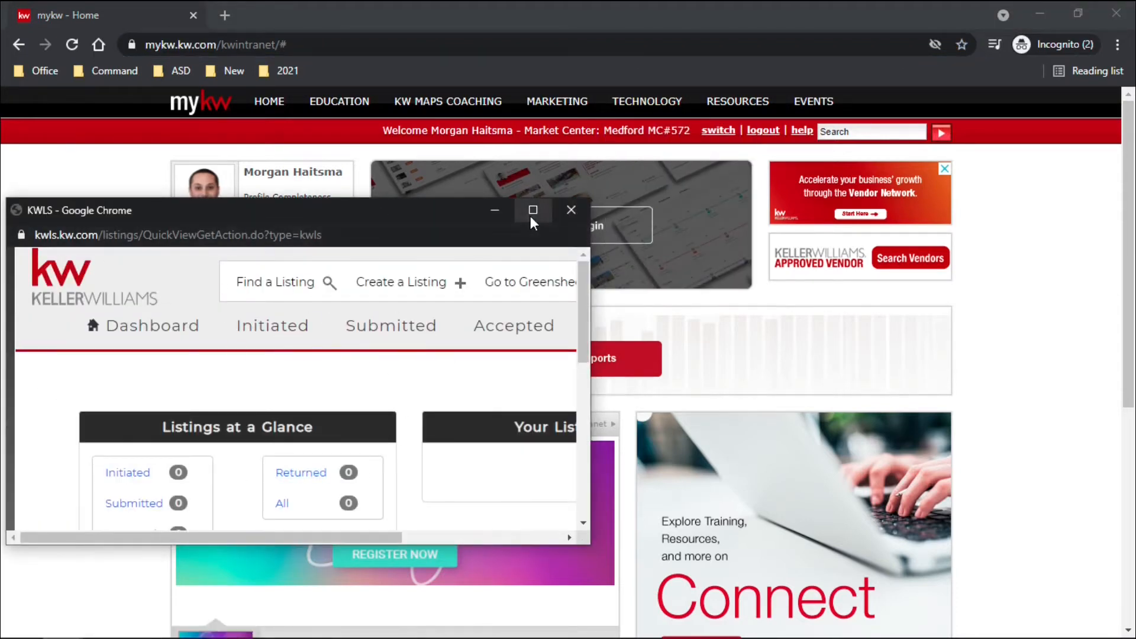
Step: Maximize KWLS and toggle Eugene's ListHub Enabled checkbox off, then back on
left_click(533, 210)
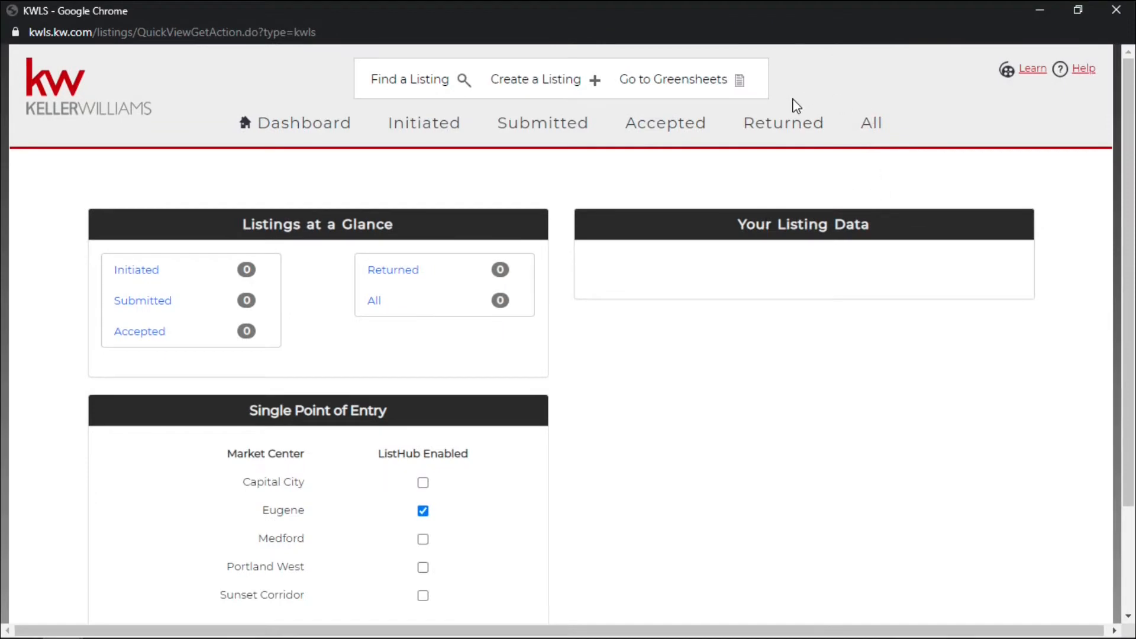
mouse_move(563, 301)
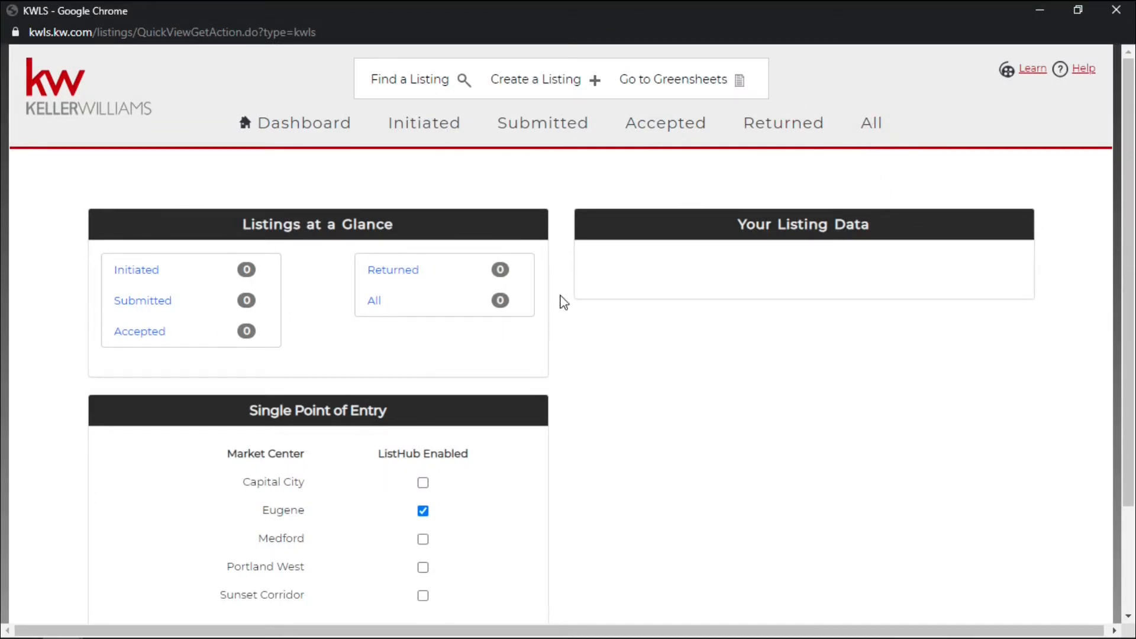
mouse_move(636, 193)
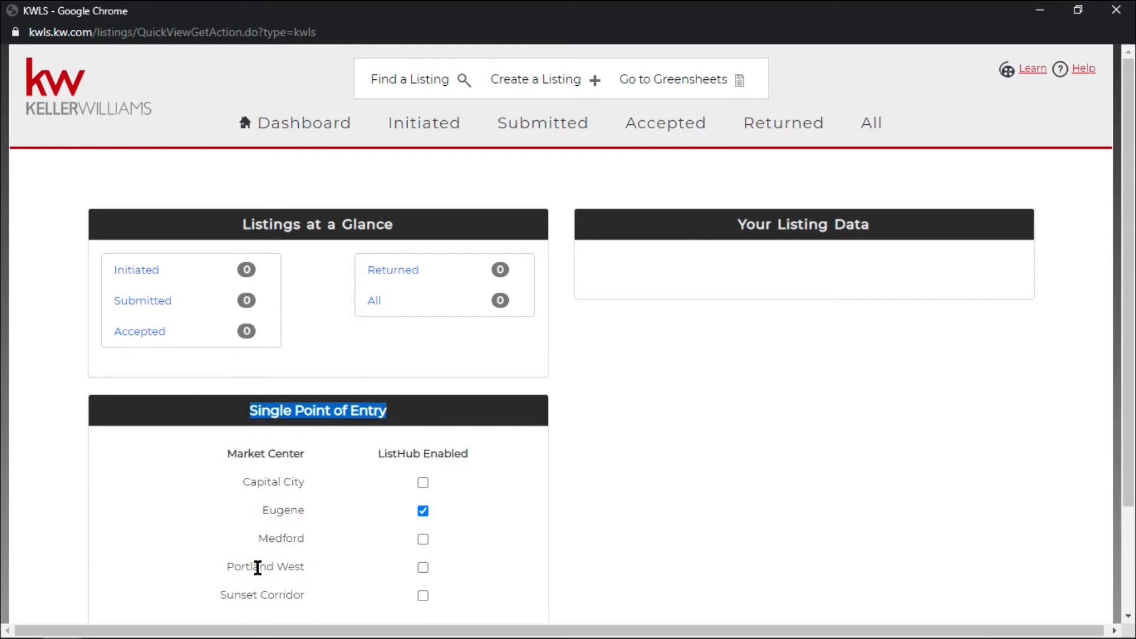
double_click(282, 510)
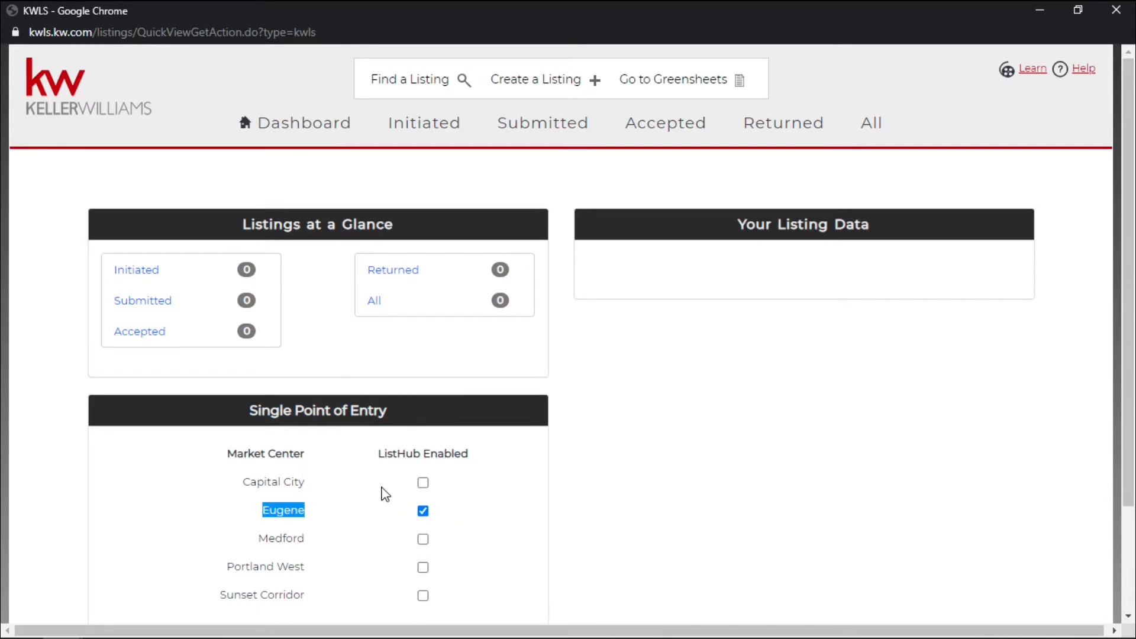
left_click(423, 511)
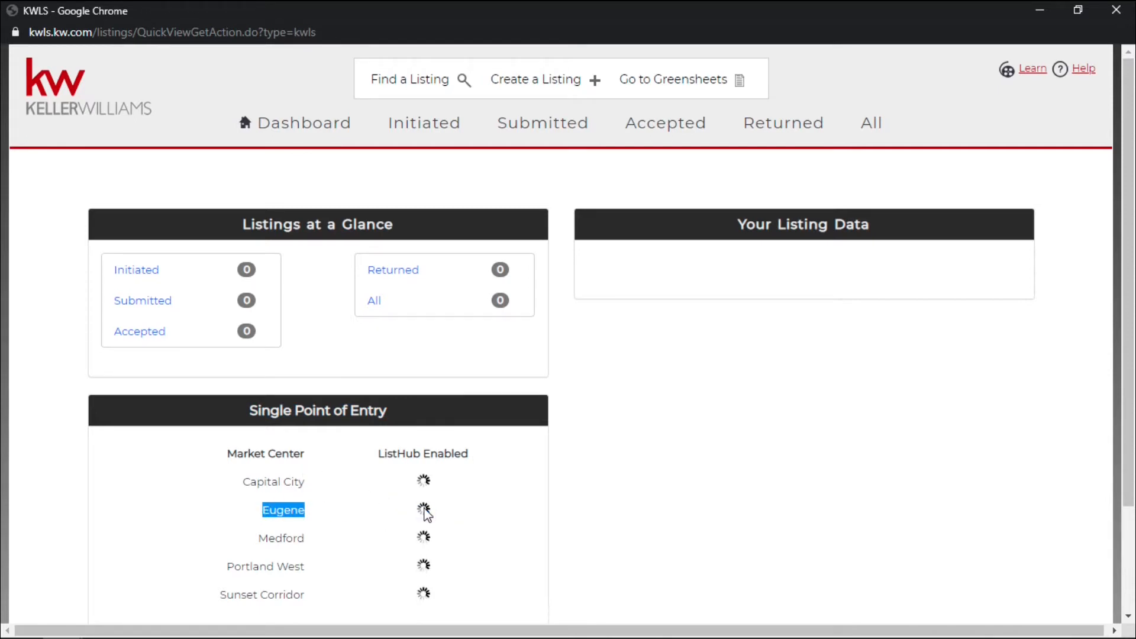
left_click(421, 510)
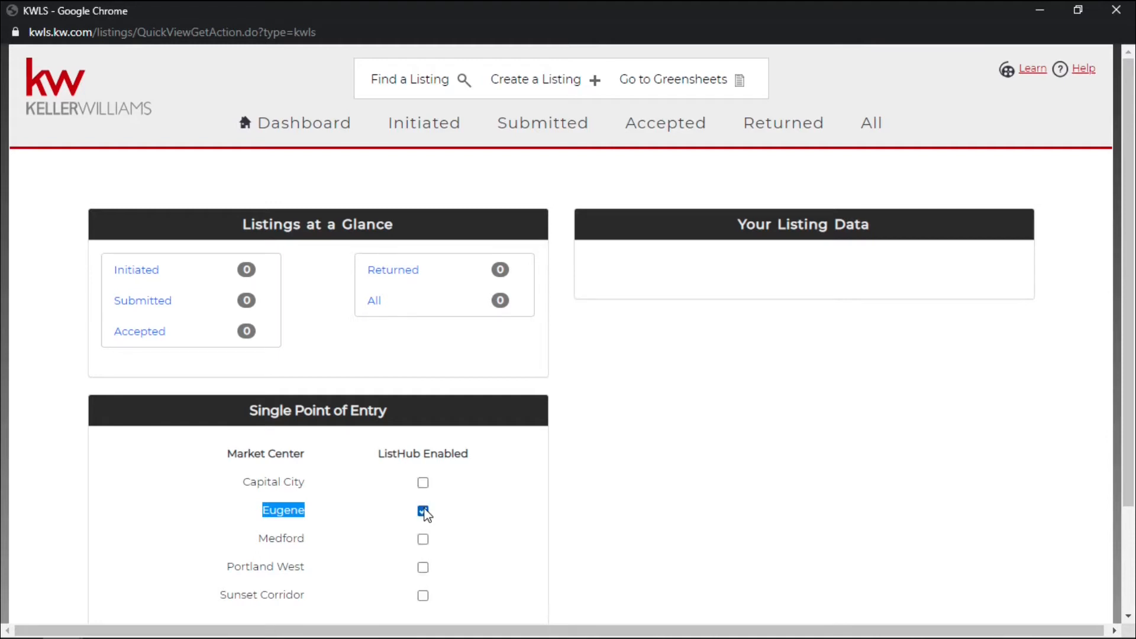
left_click(422, 510)
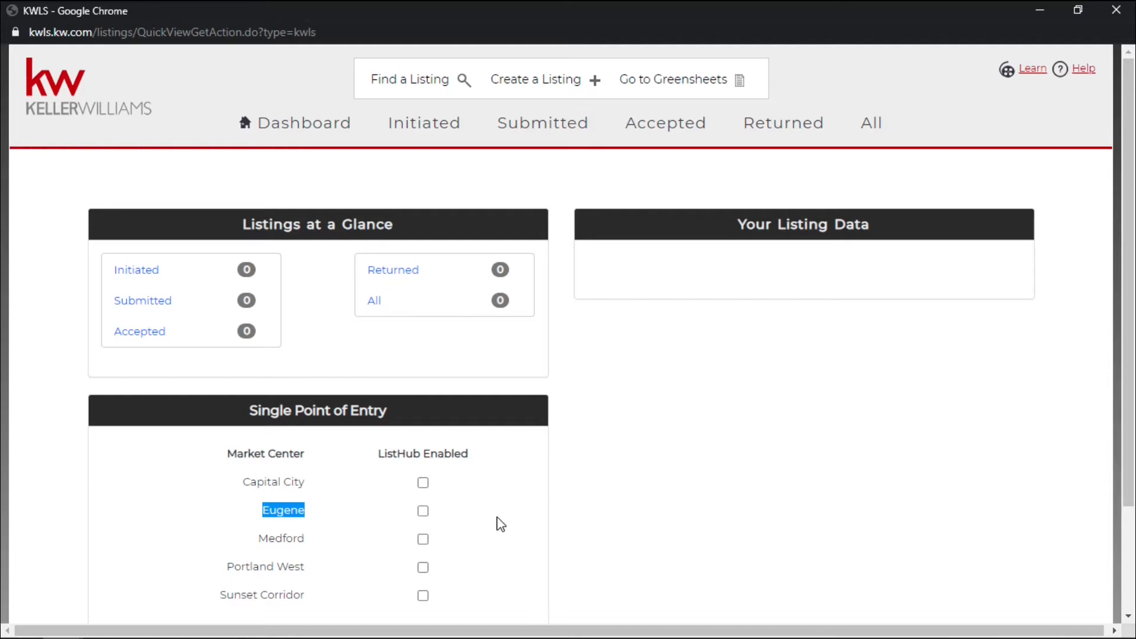
mouse_move(525, 133)
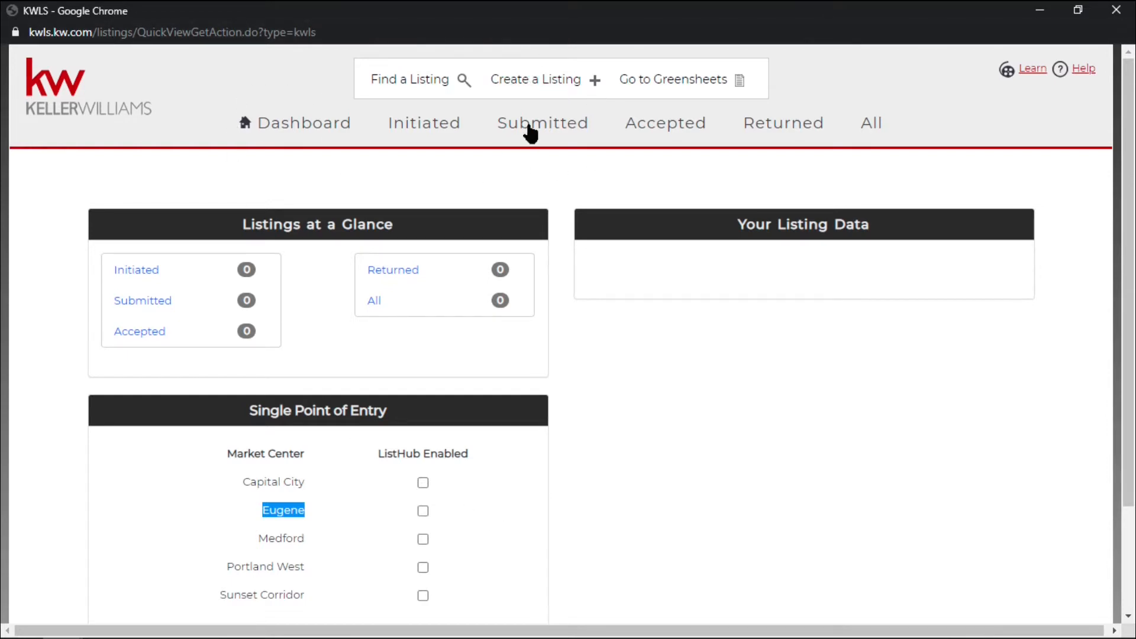
left_click(423, 511)
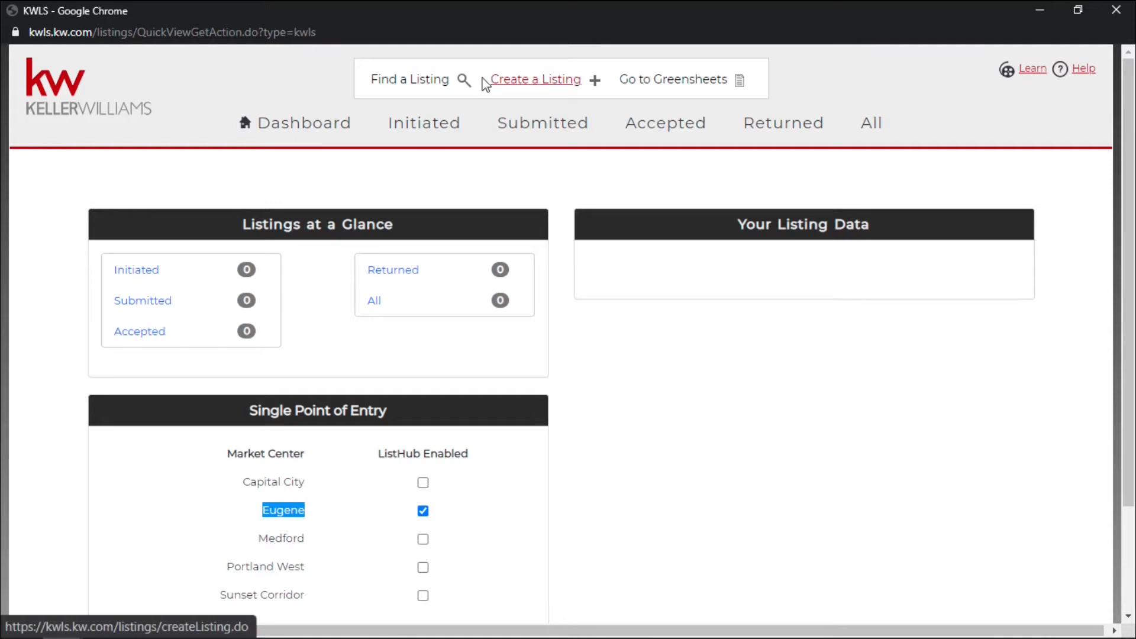
left_click(536, 79)
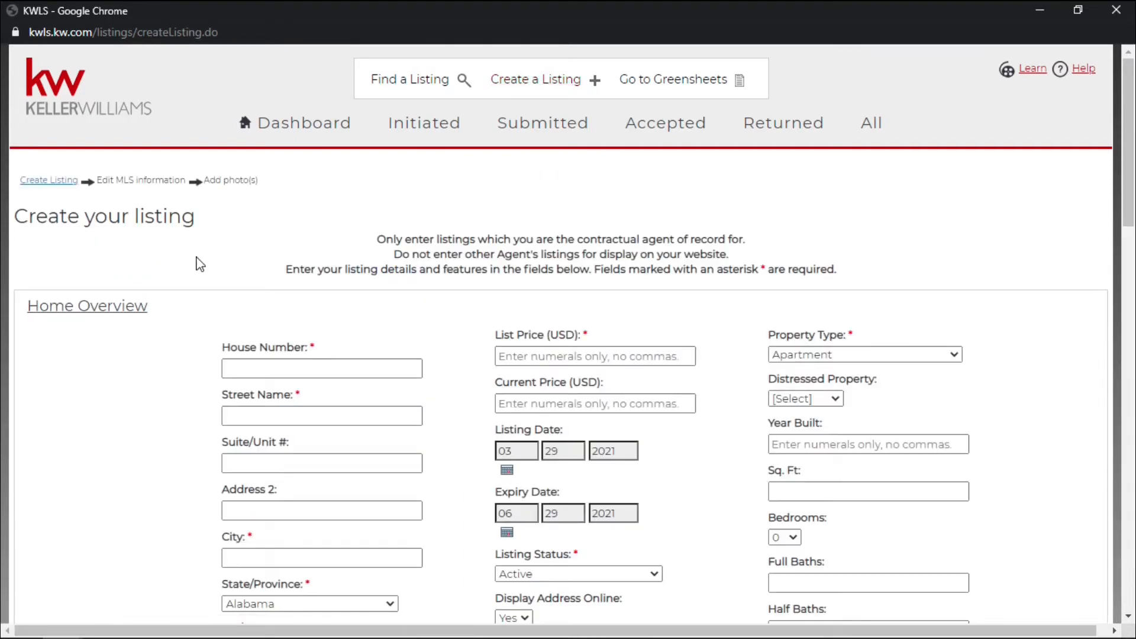
scroll("down", 3)
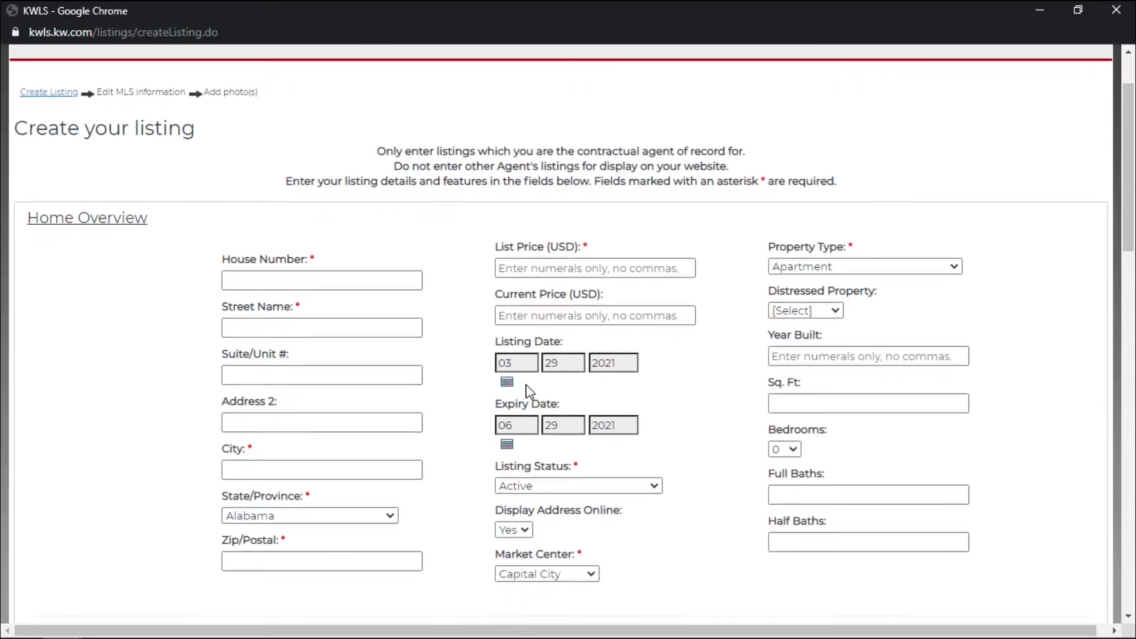
scroll("down", 3)
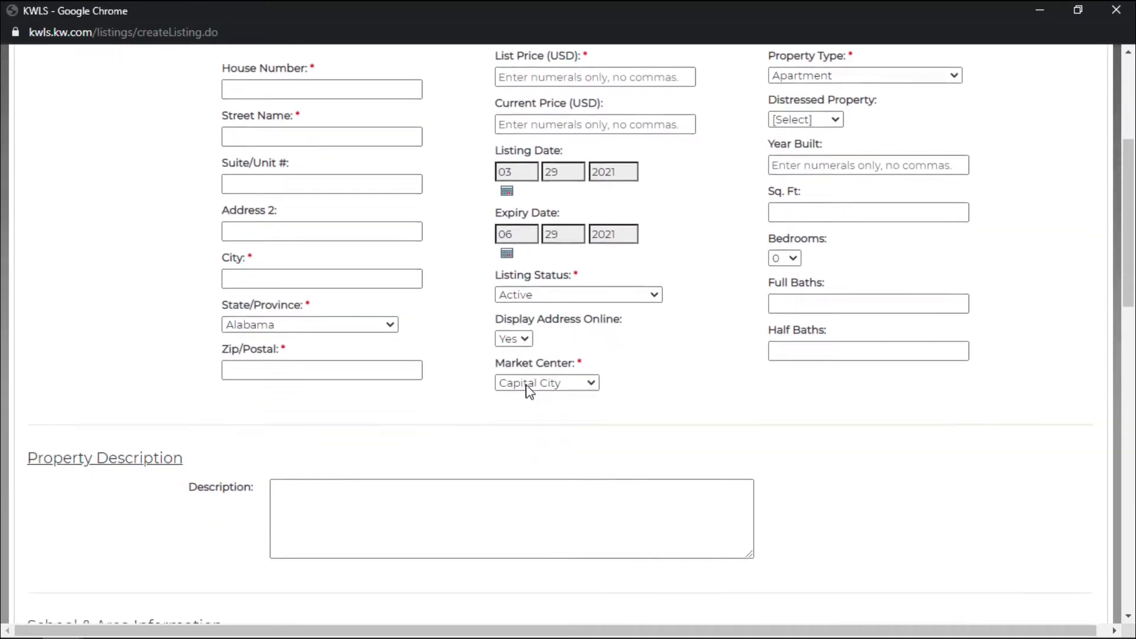
scroll("down", 3)
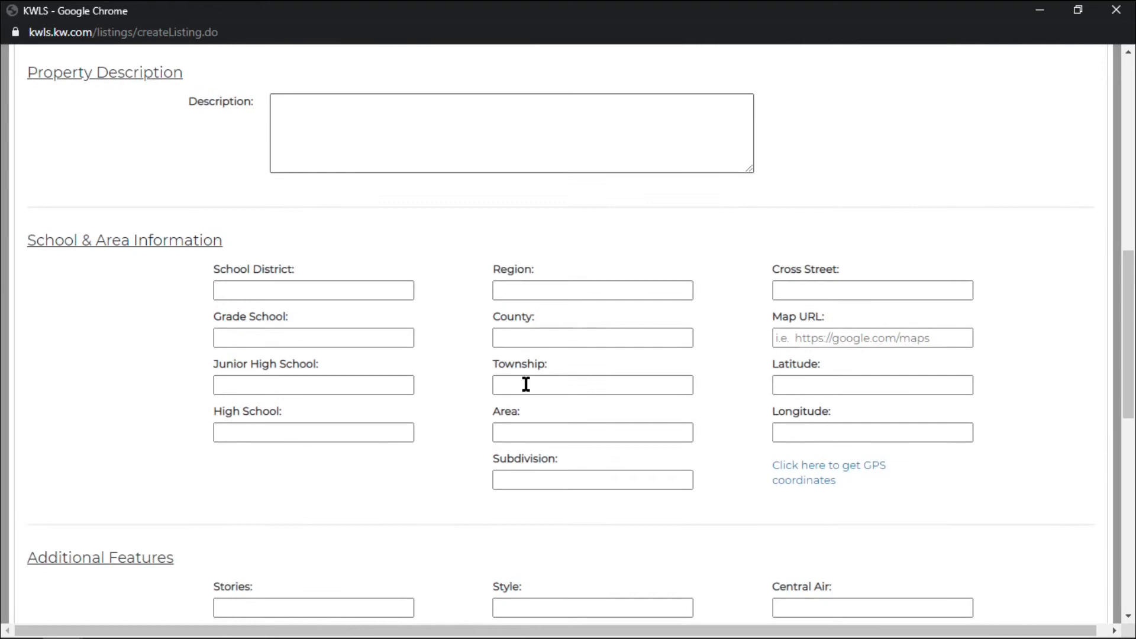
scroll("down", 3)
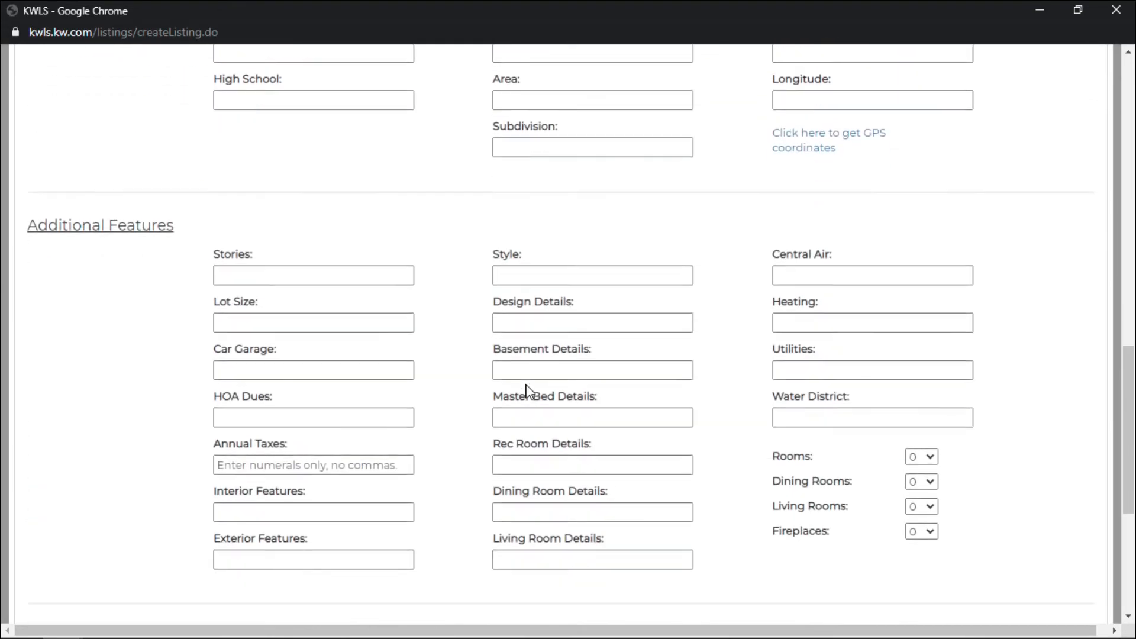
scroll("up", 3)
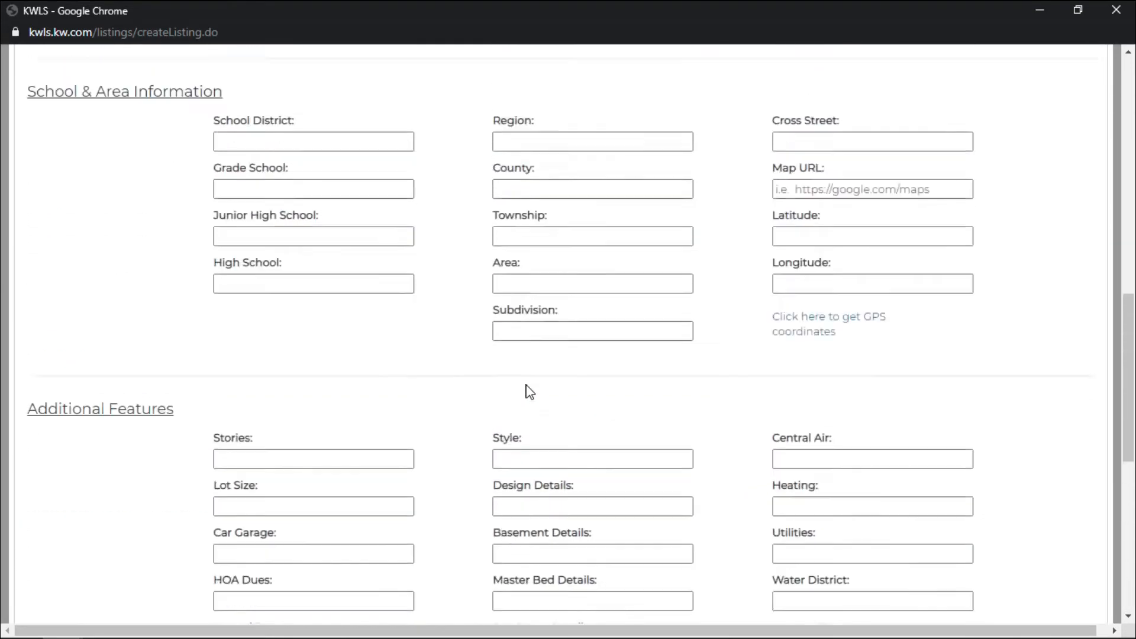
scroll("up", 3)
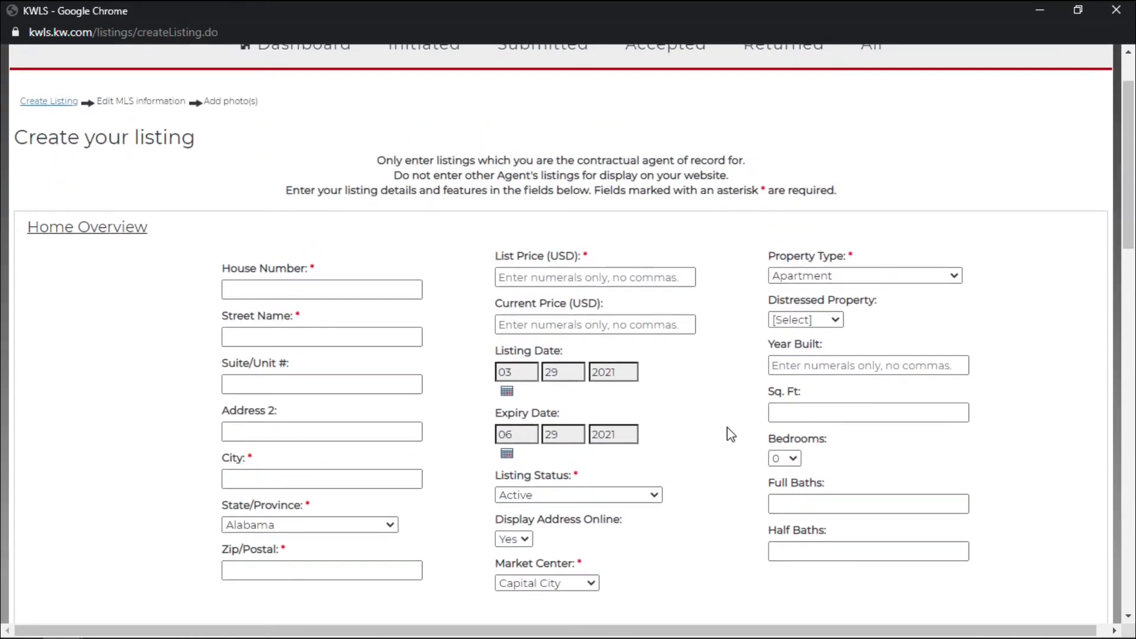
scroll("down", 3)
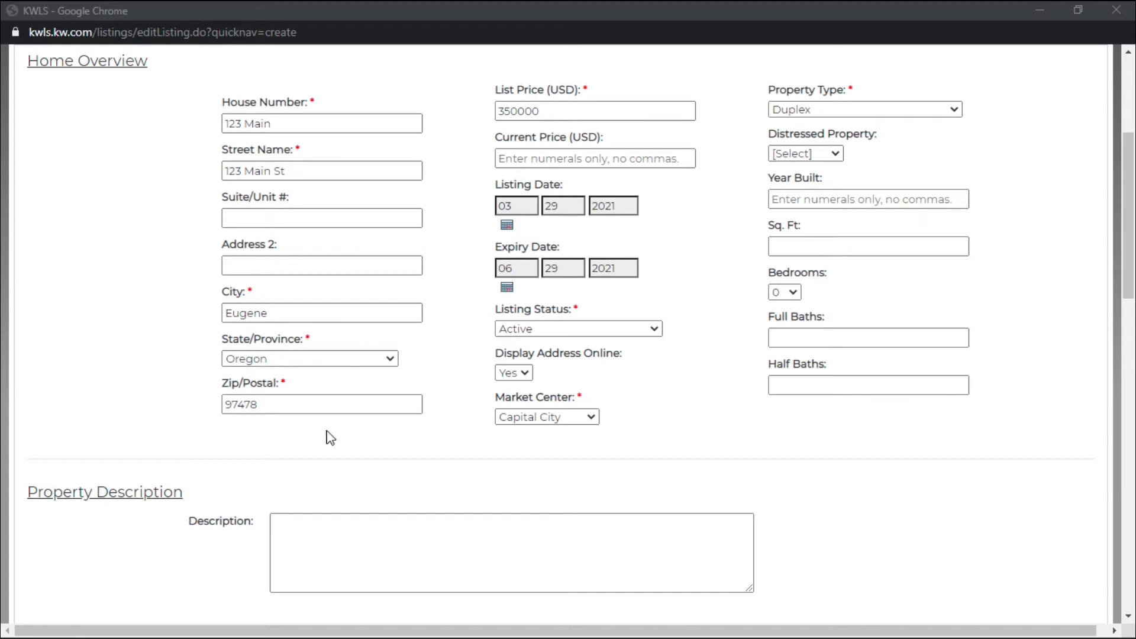
Step: Save the 123 Main St listing details from the form bottom and continue to MLS Information
scroll("down", 3)
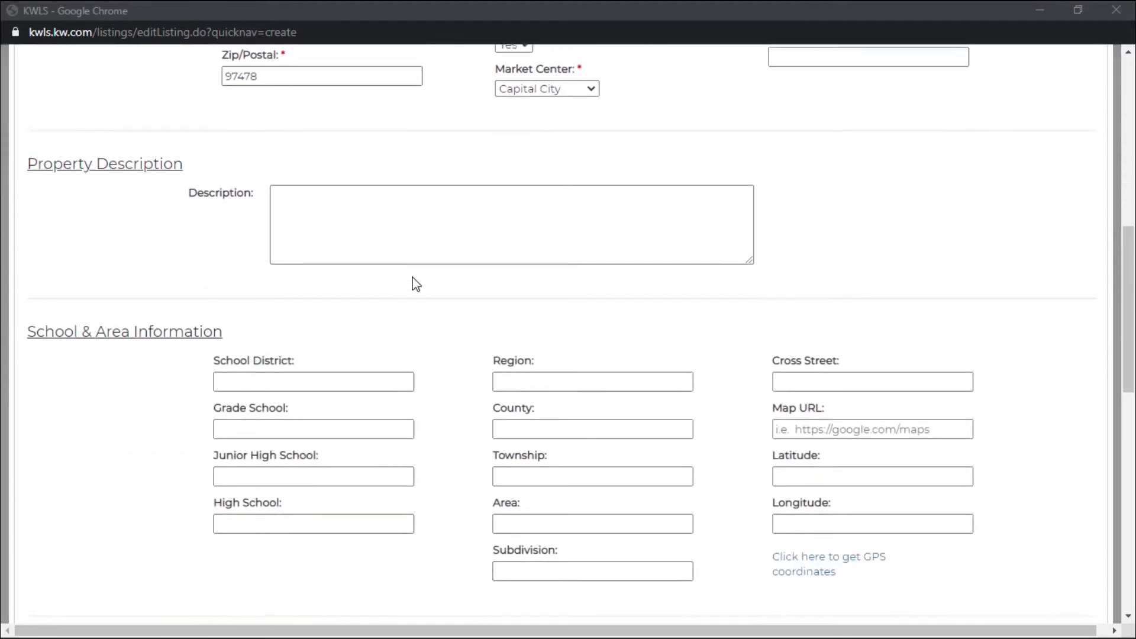
scroll("down", 3)
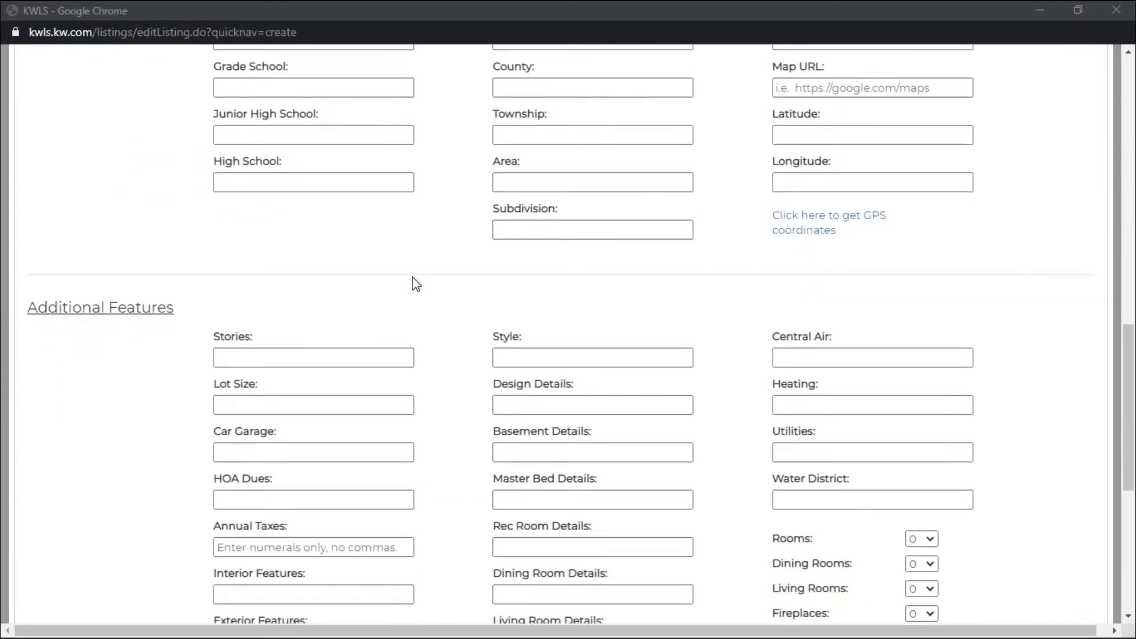
scroll("down", 3)
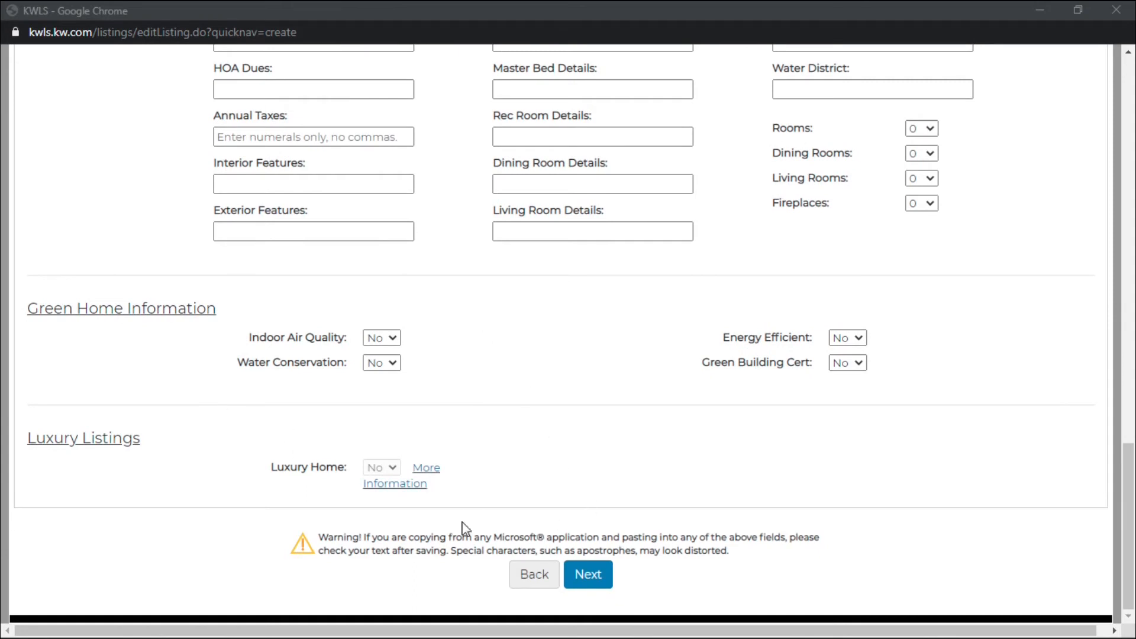
left_click(588, 574)
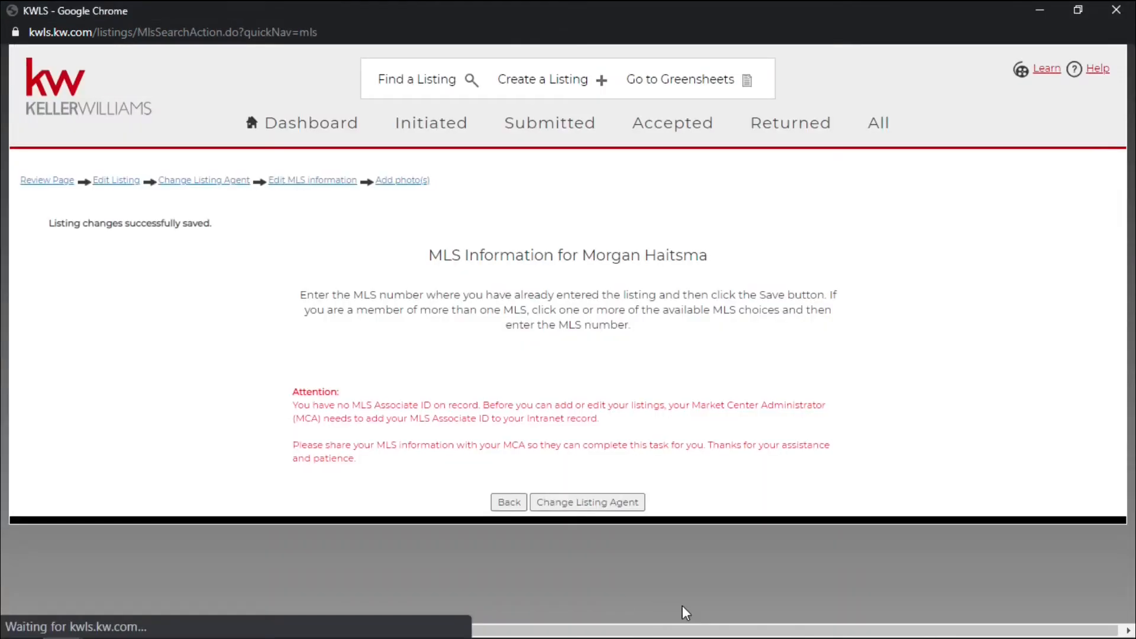
mouse_move(195, 398)
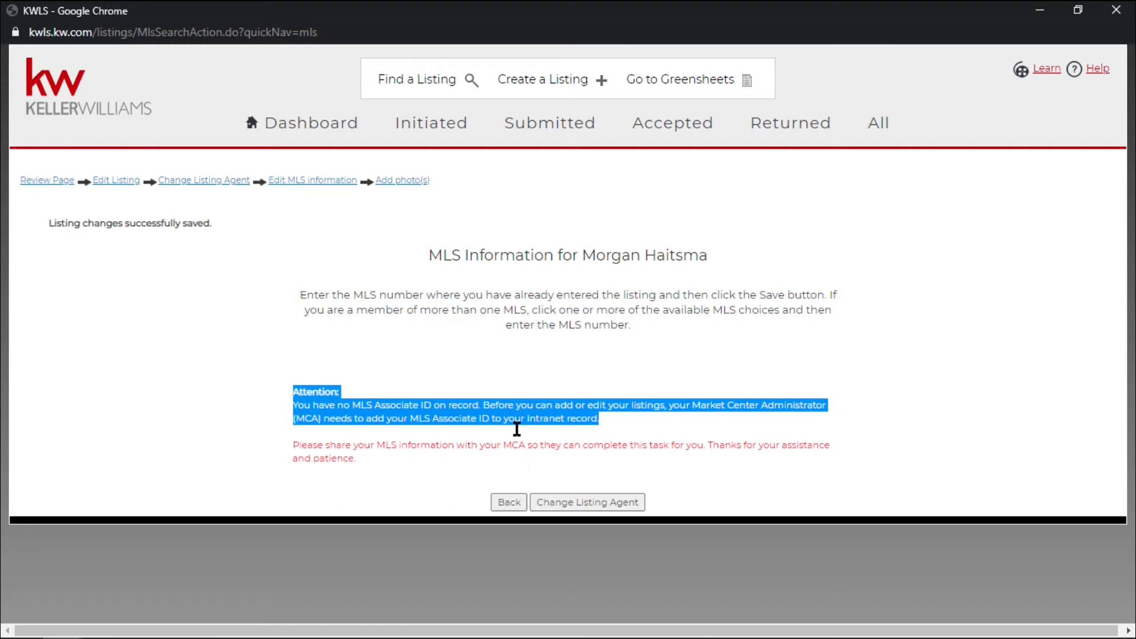
mouse_move(274, 422)
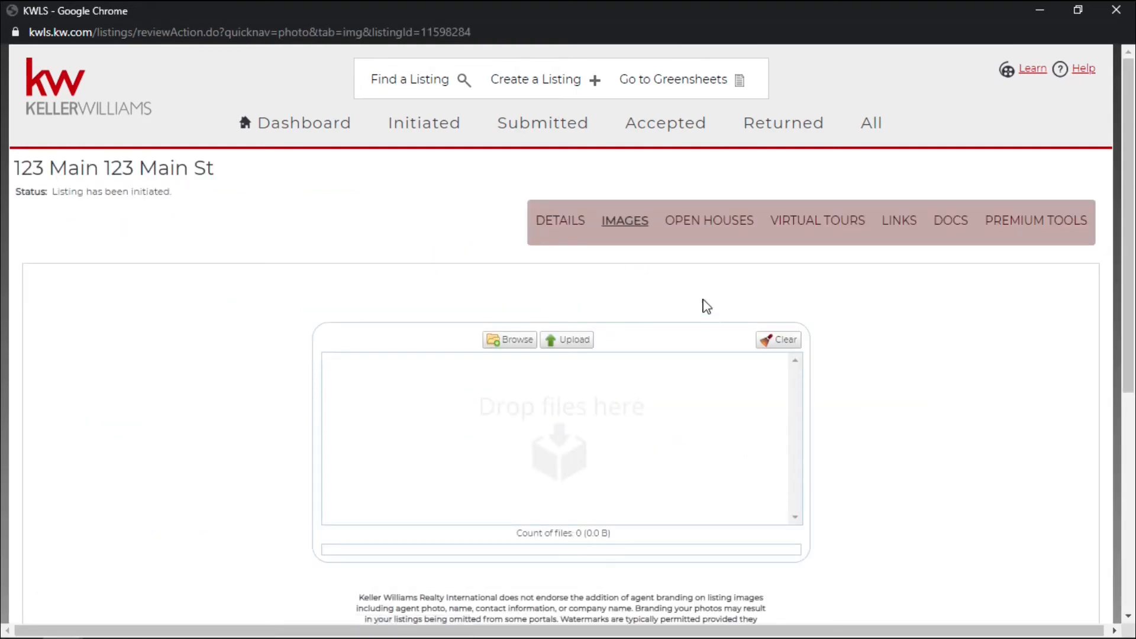
Step: Review the saved 123 Main St listing on the DETAILS tab
scroll("down", 3)
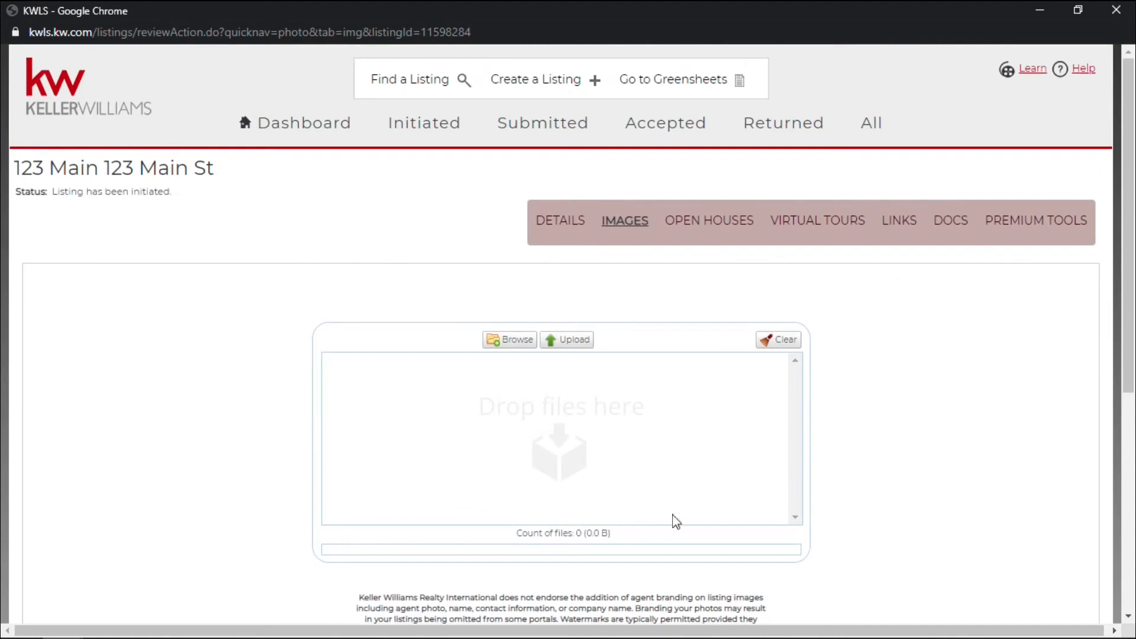
mouse_move(790, 151)
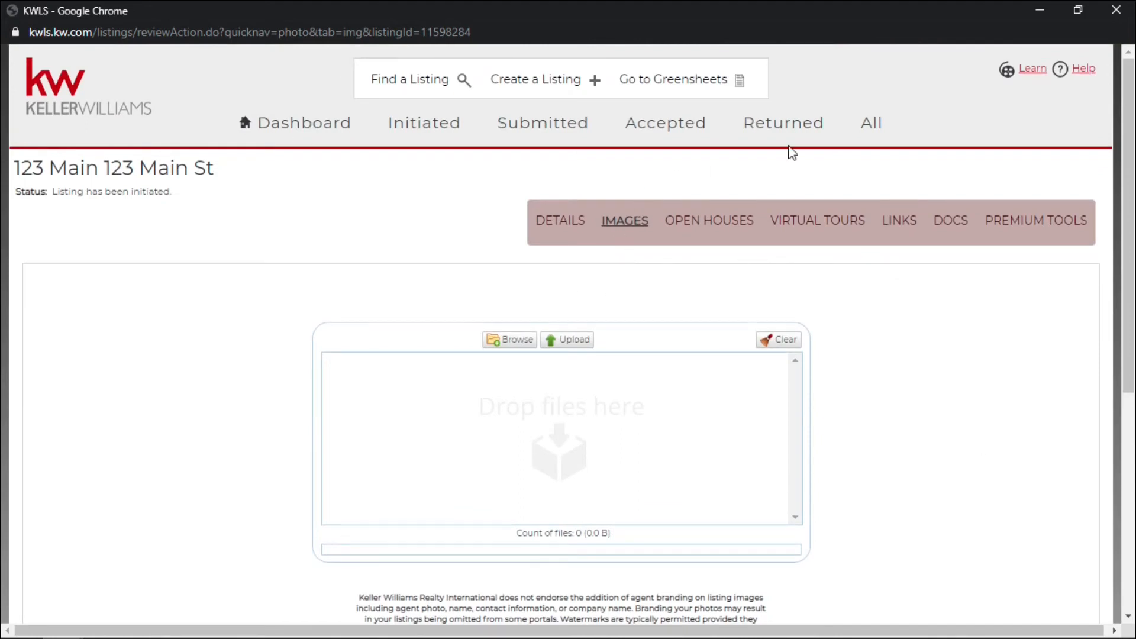
left_click(871, 123)
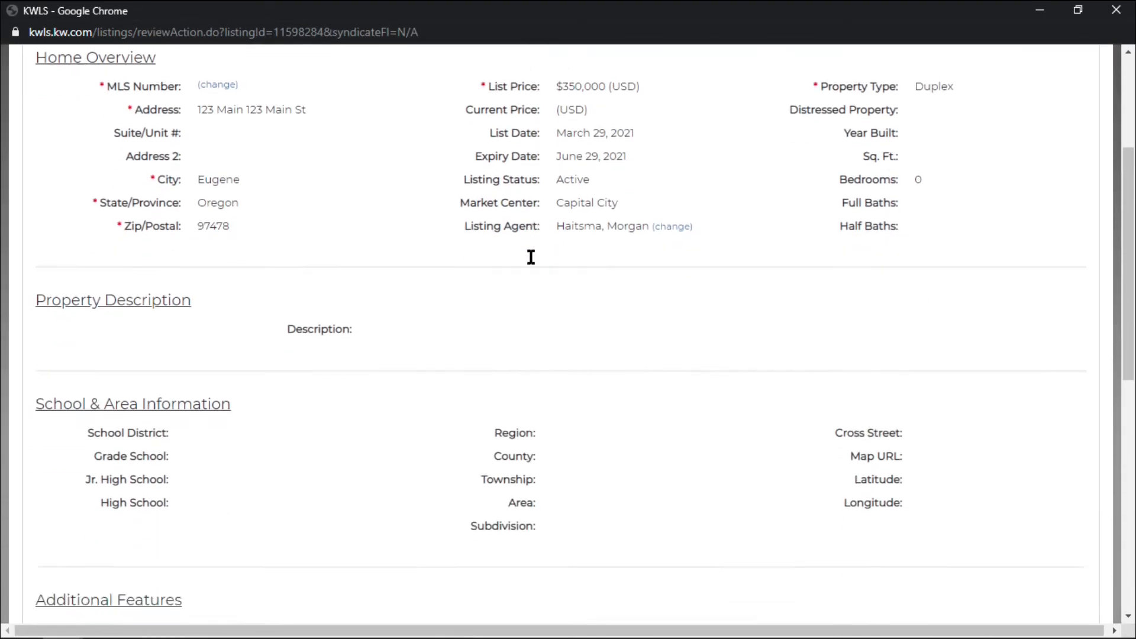
scroll("down", 3)
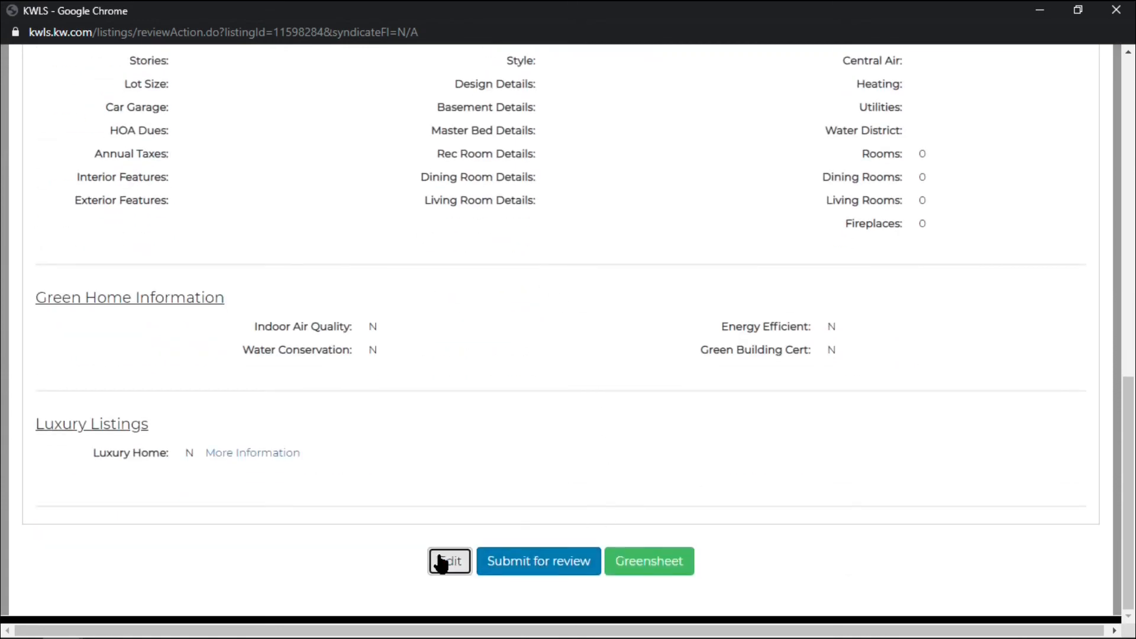
Step: Reopen the listing in the Edit Listing Detail form and scroll through it
left_click(449, 561)
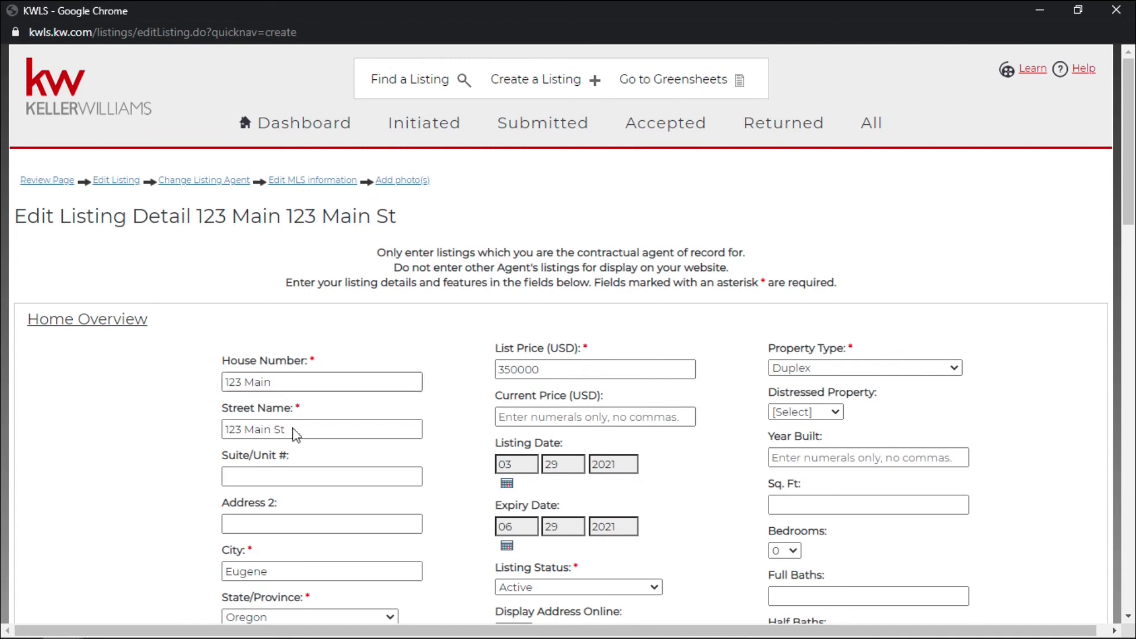
scroll("down", 3)
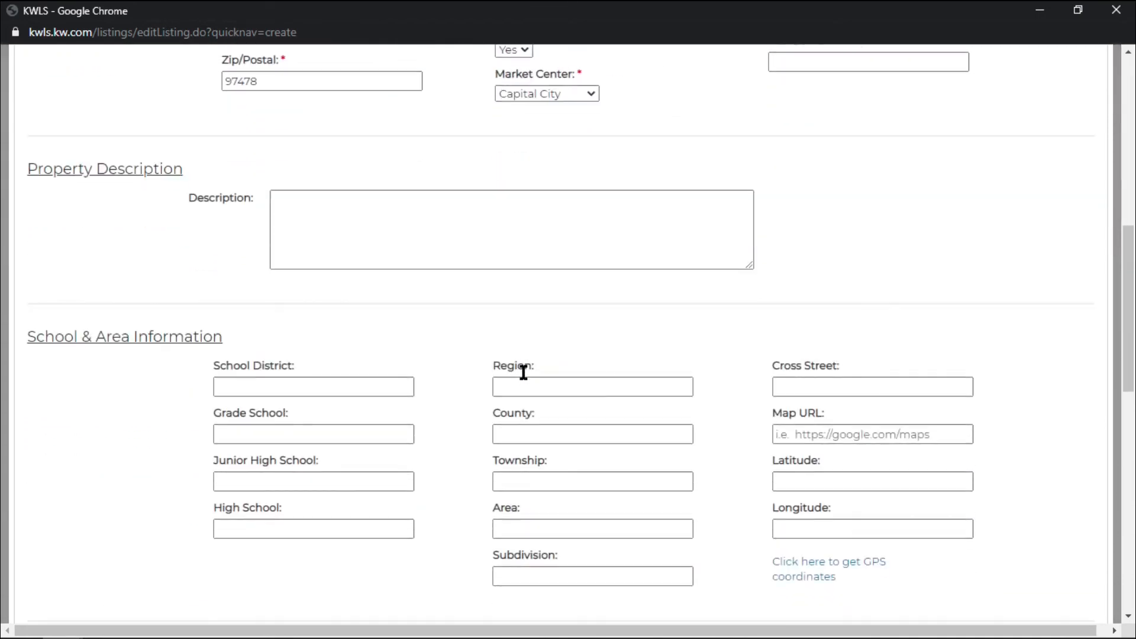
scroll("down", 3)
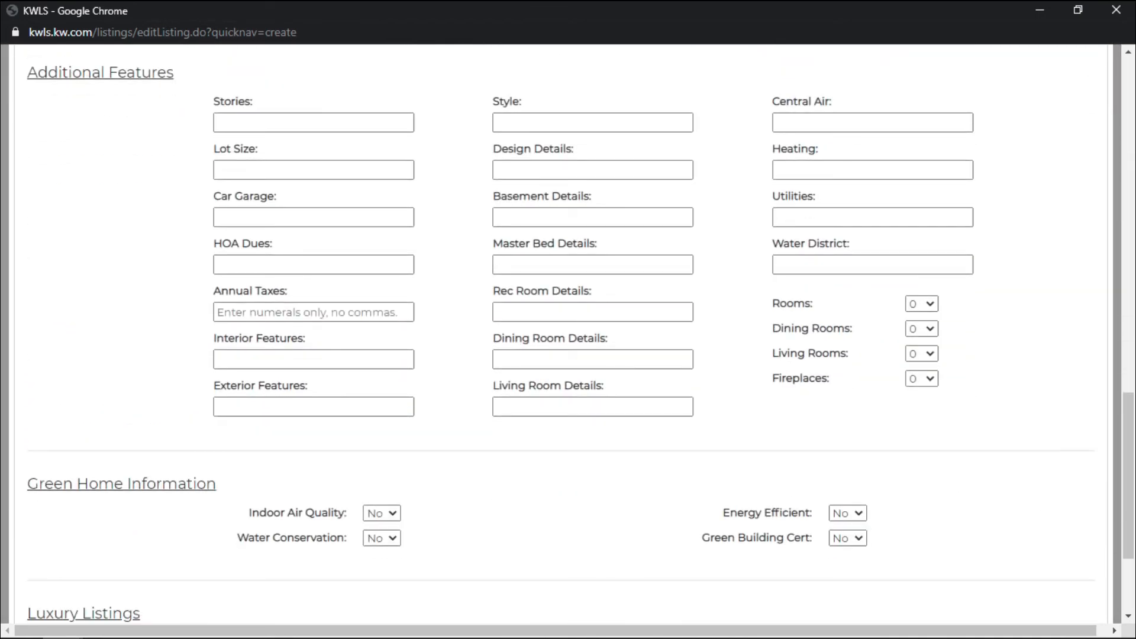